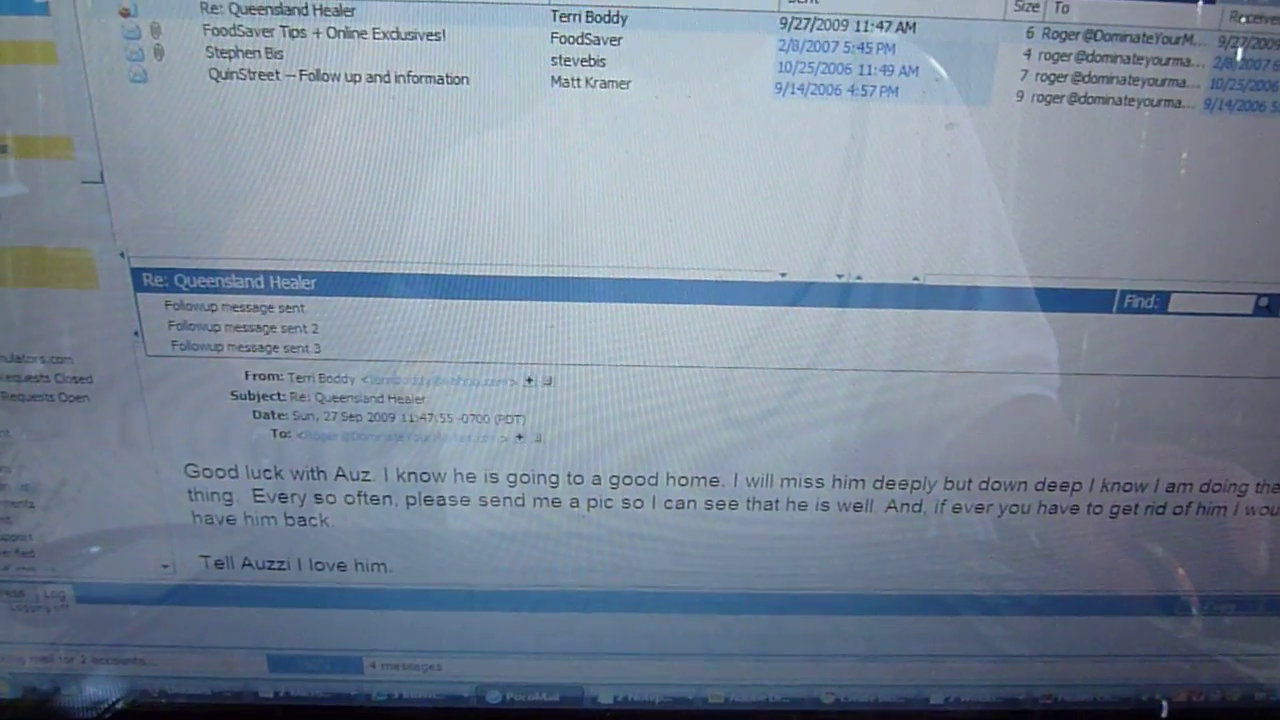
pyautogui.scroll(-3)
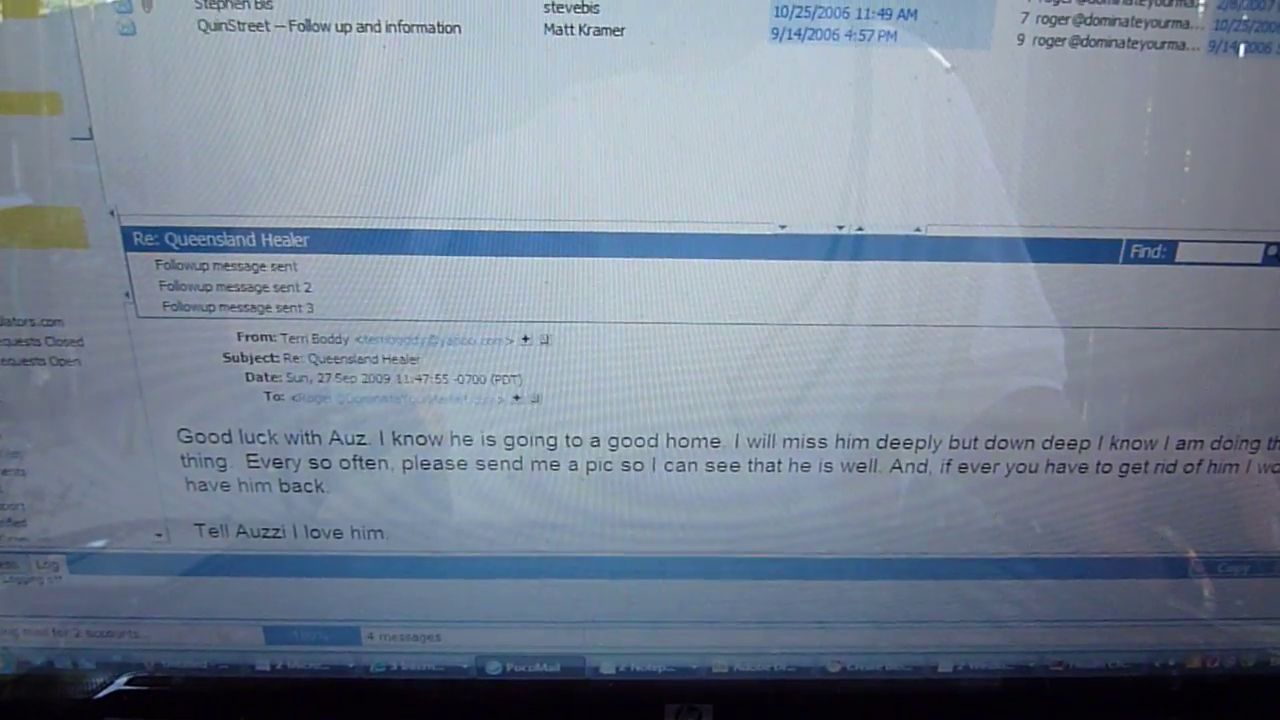